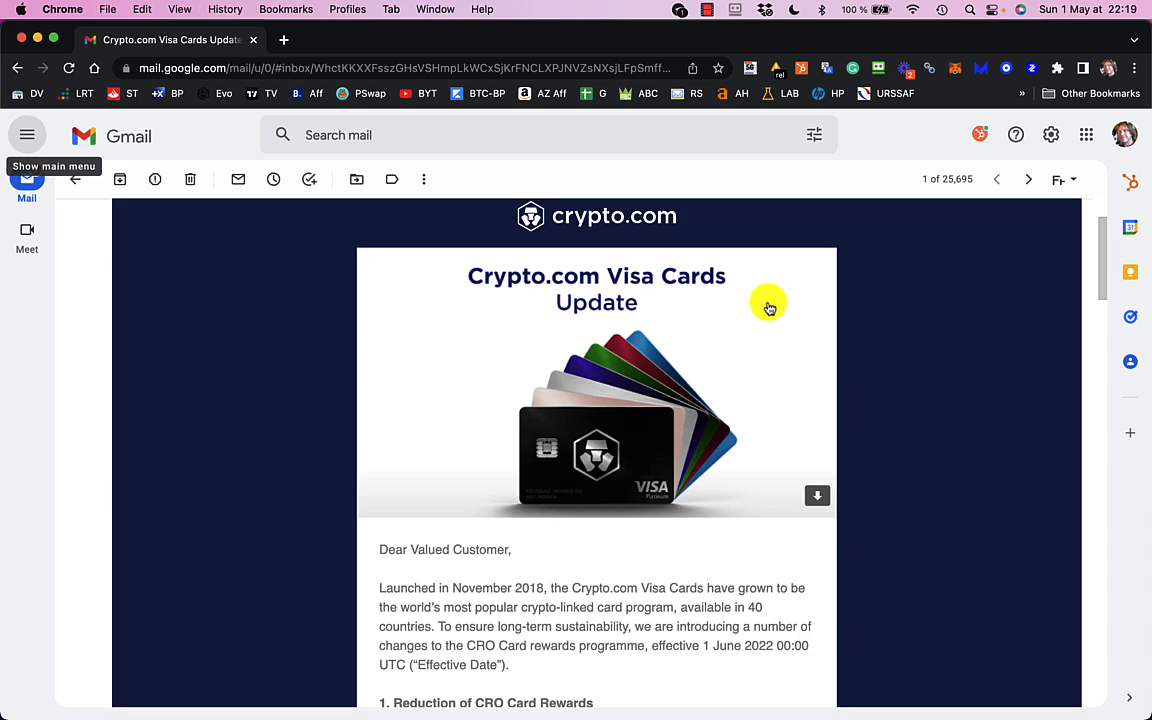
scroll("down", 3)
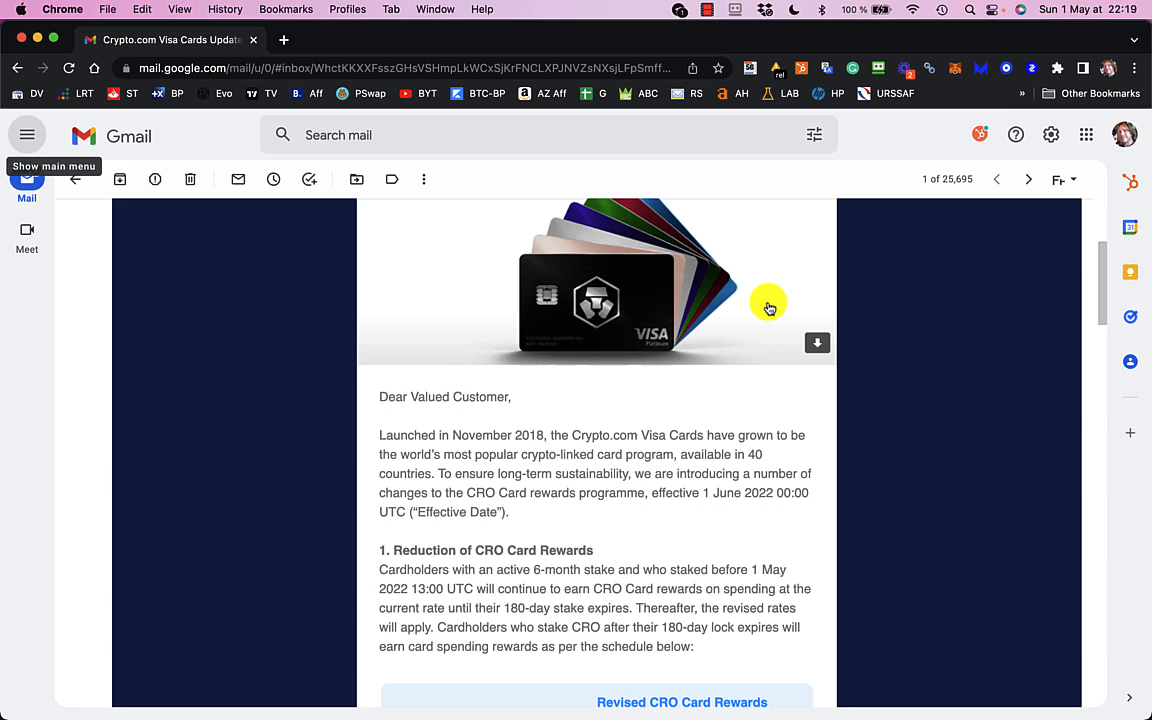
scroll("down", 3)
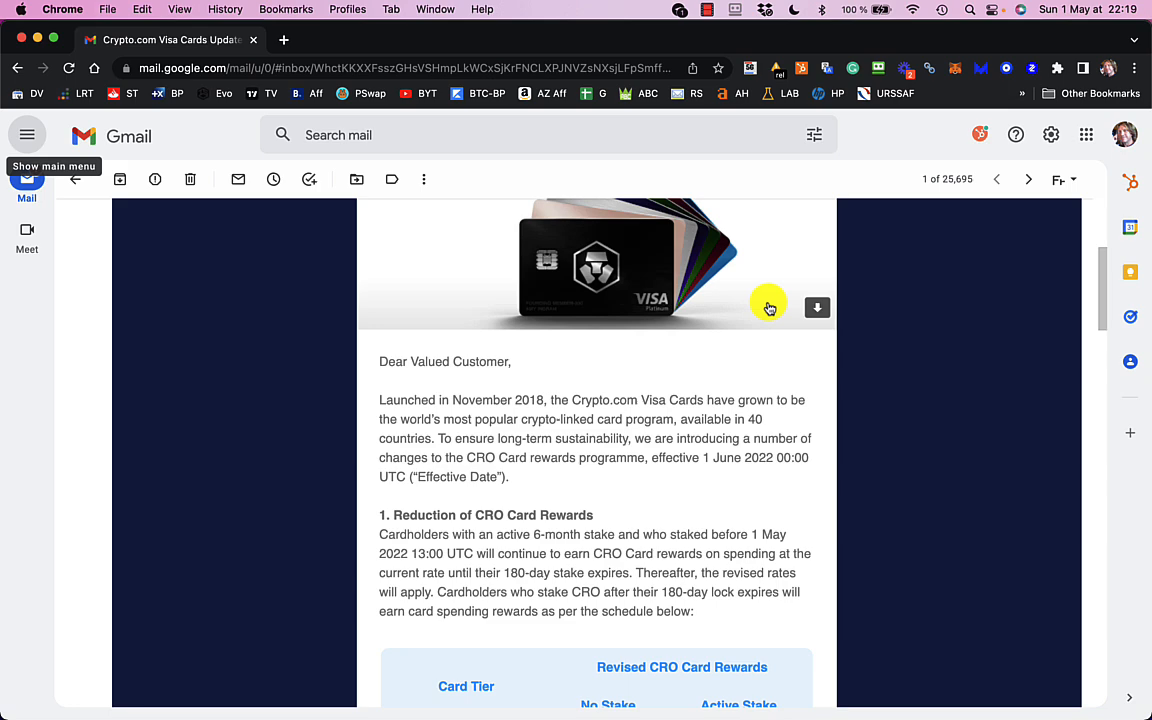
scroll("down", 3)
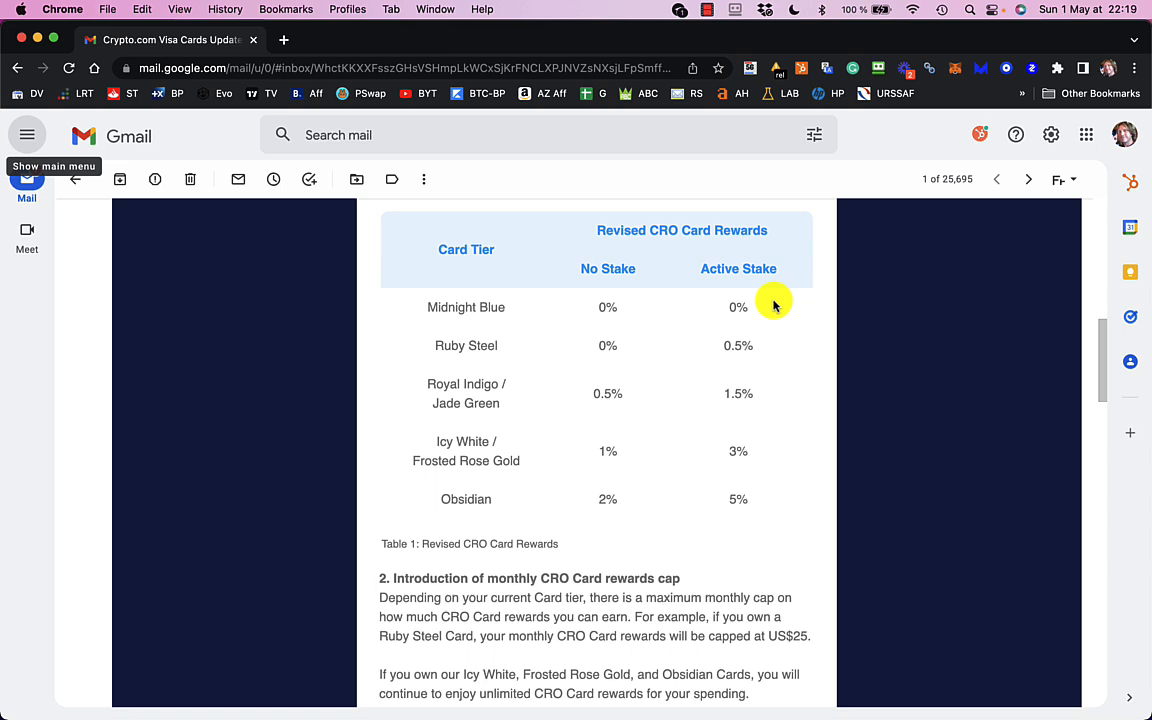
scroll("down", 3)
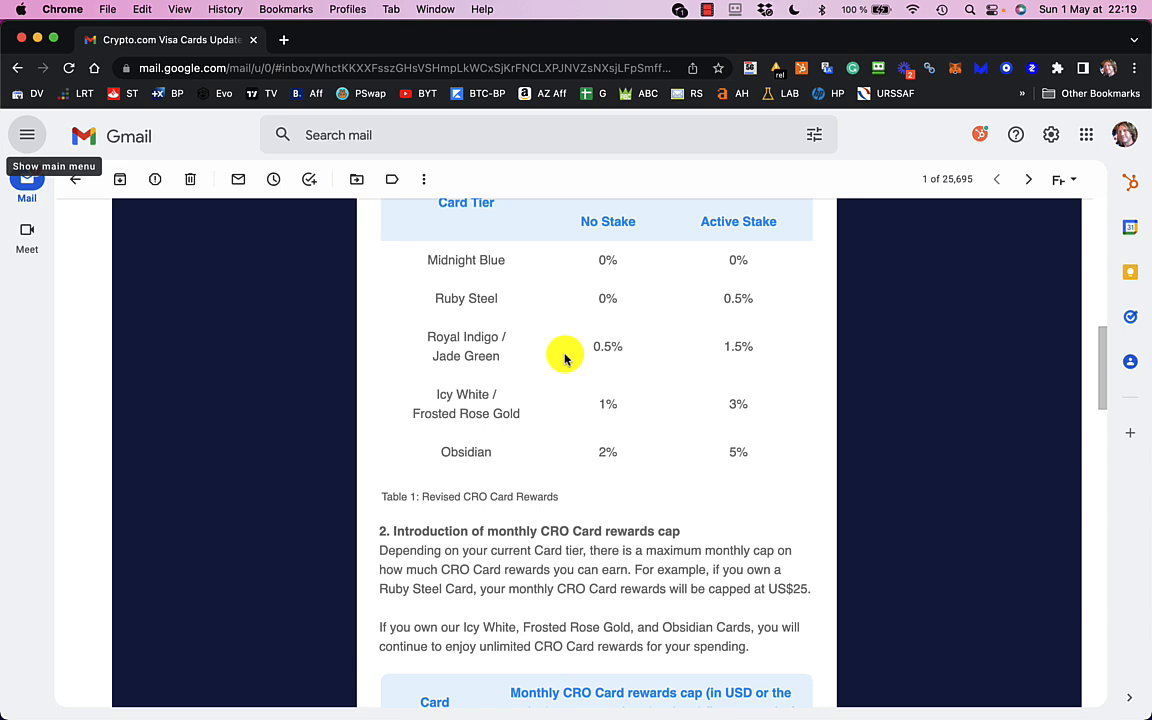
scroll("down", 3)
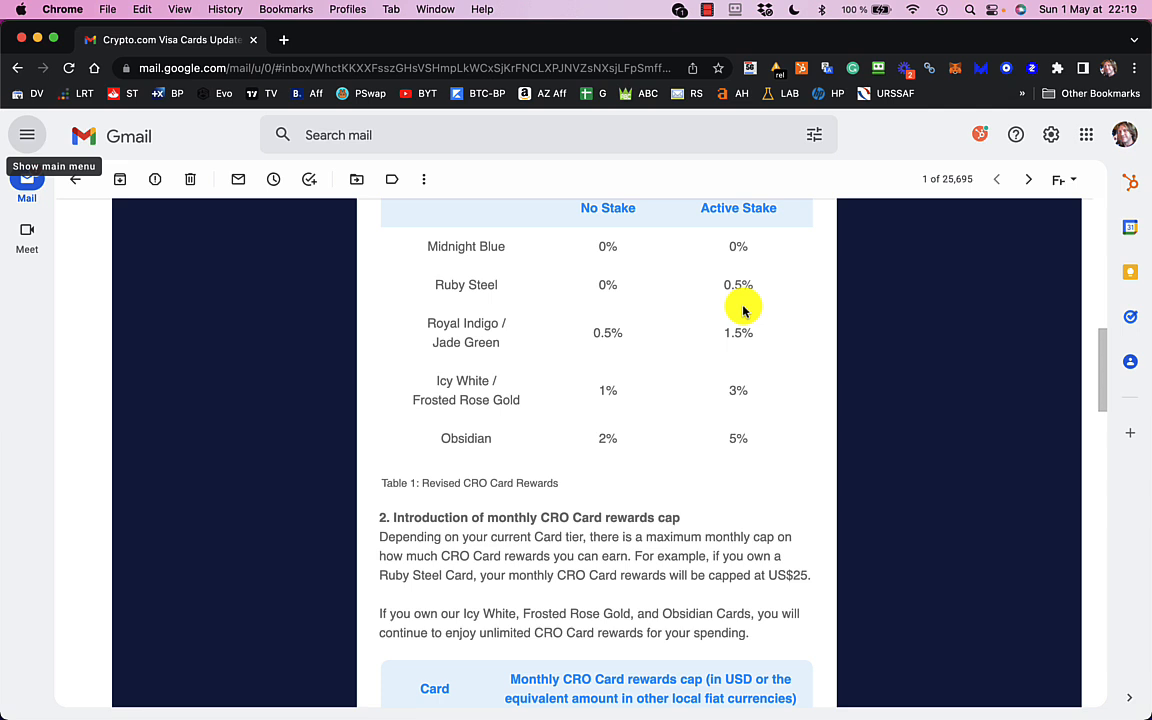
scroll("down", 3)
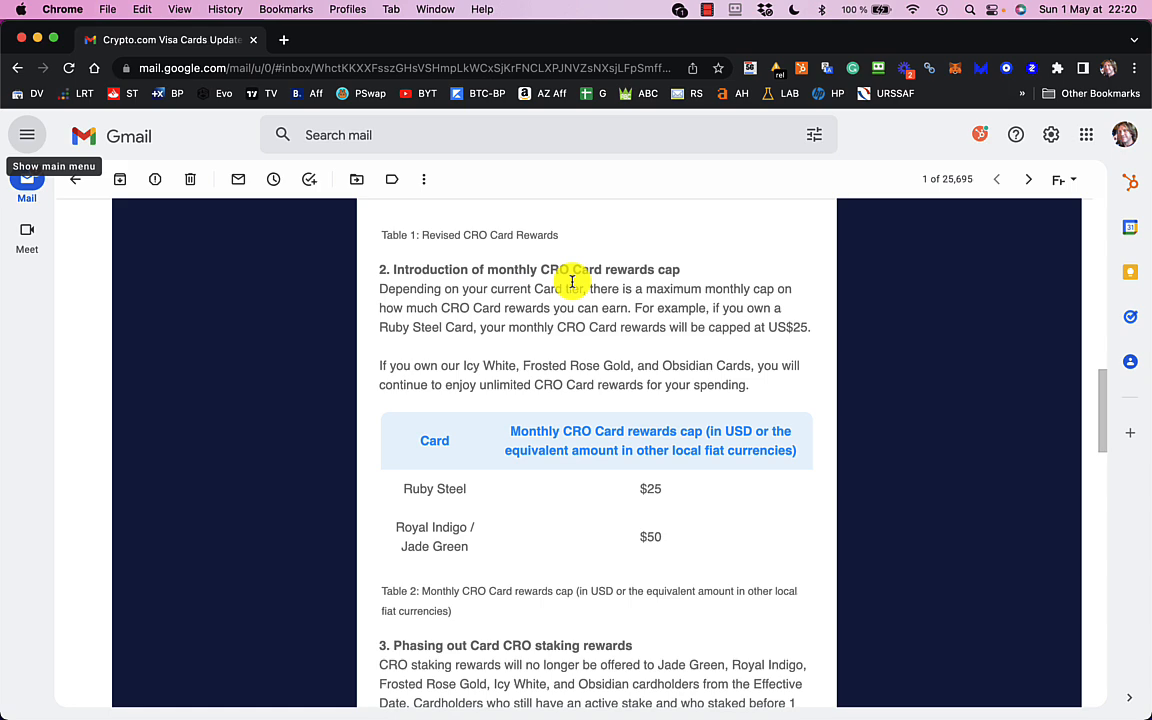
scroll("down", 3)
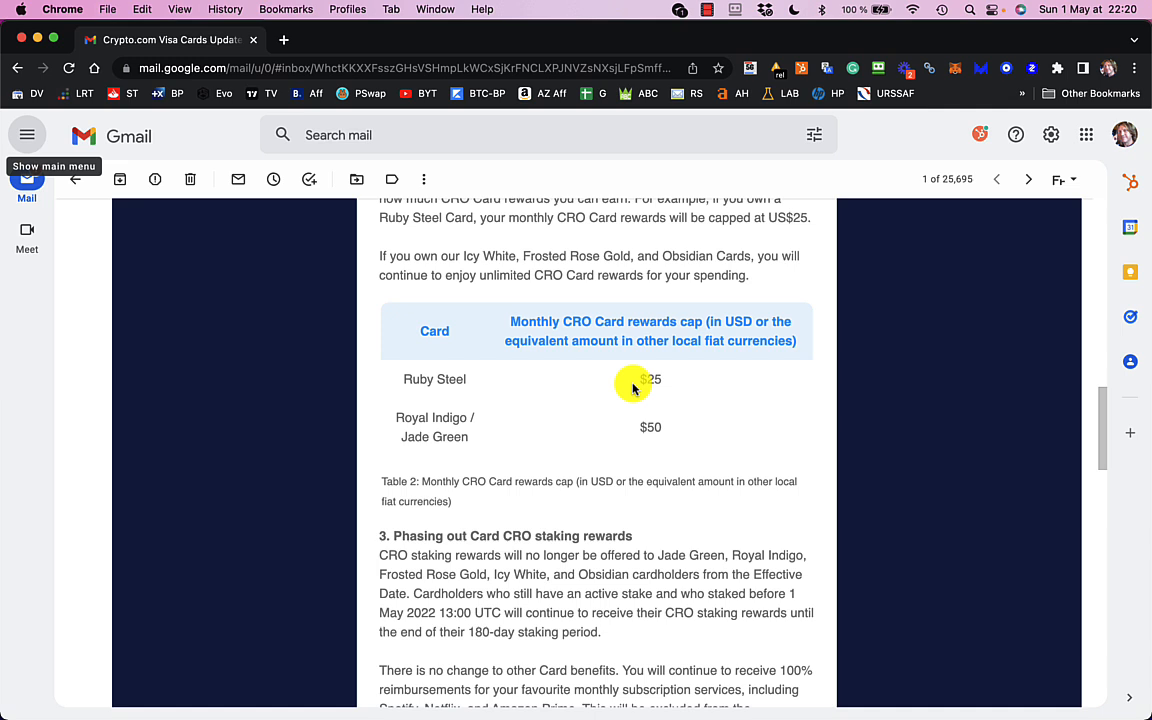
mouse_move(740, 402)
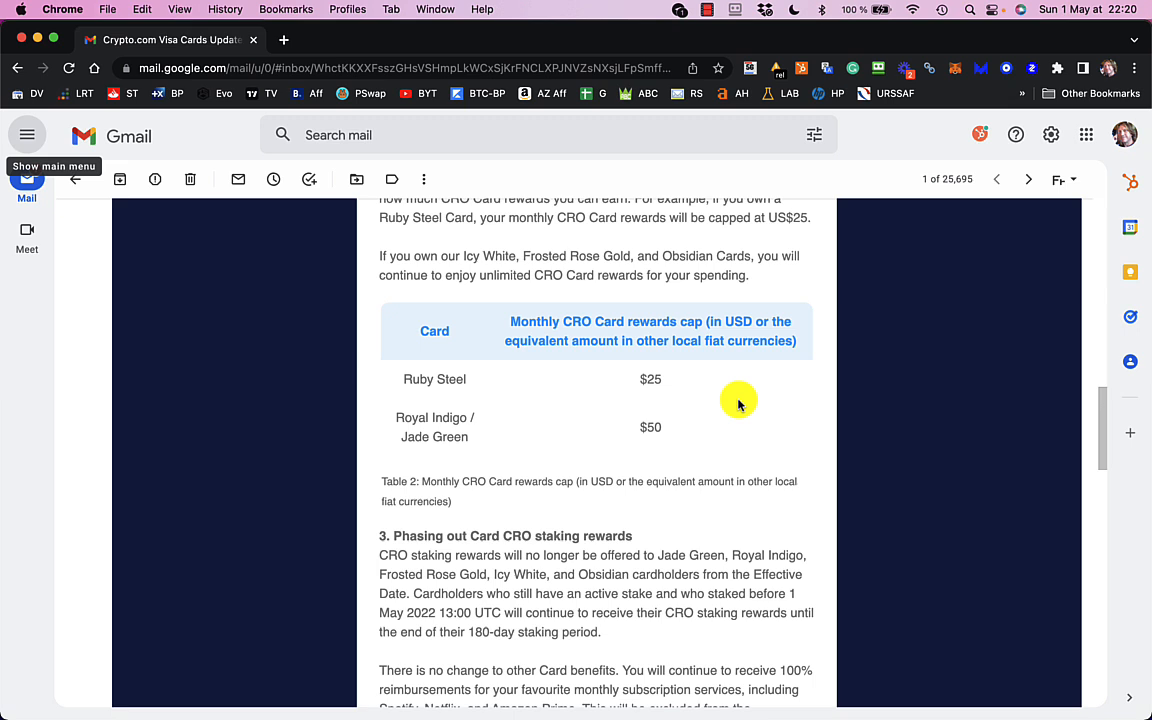
mouse_move(688, 384)
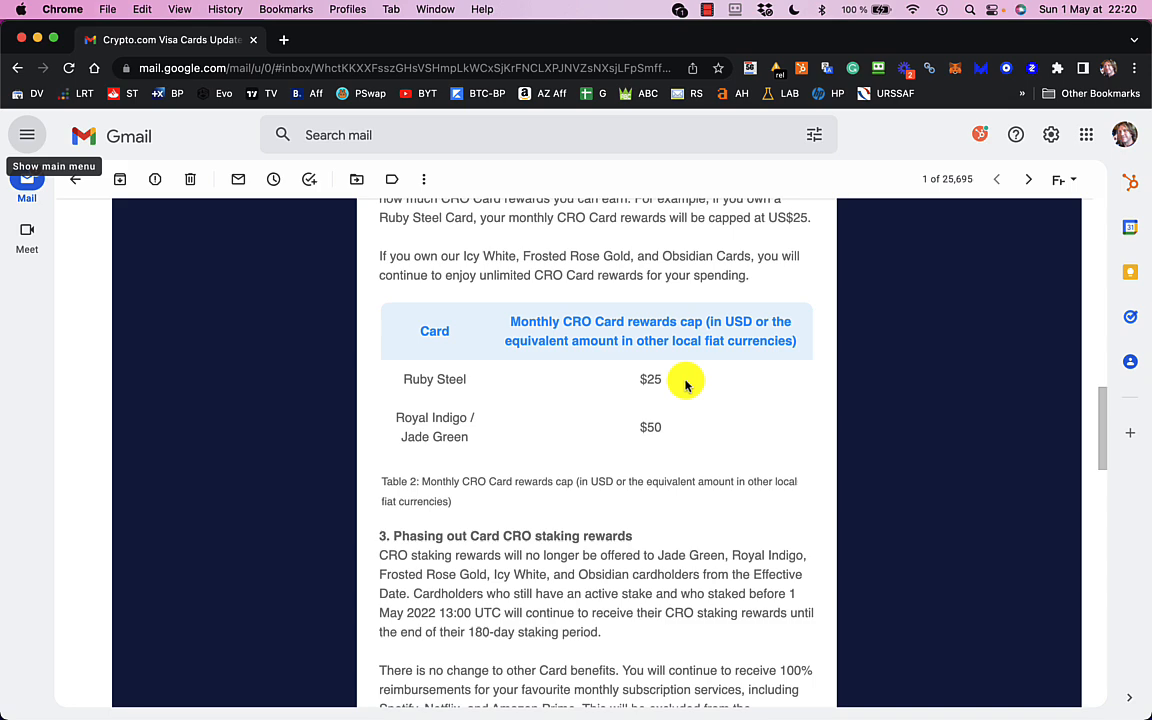
scroll("down", 3)
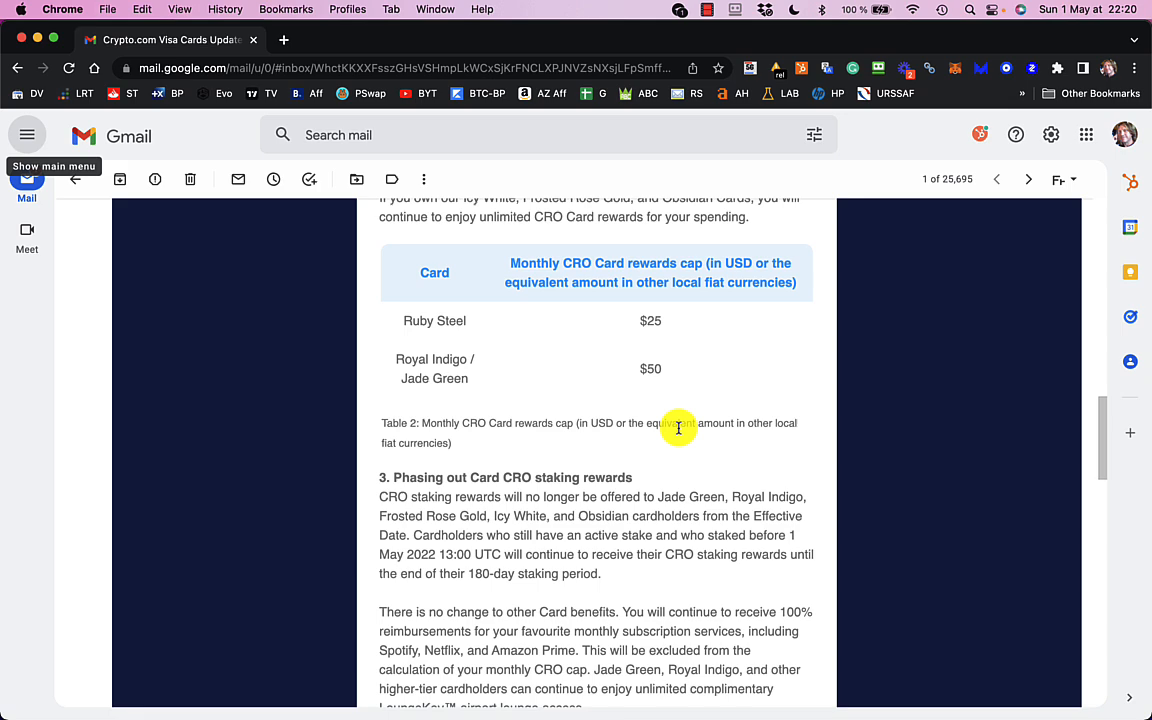
scroll("down", 3)
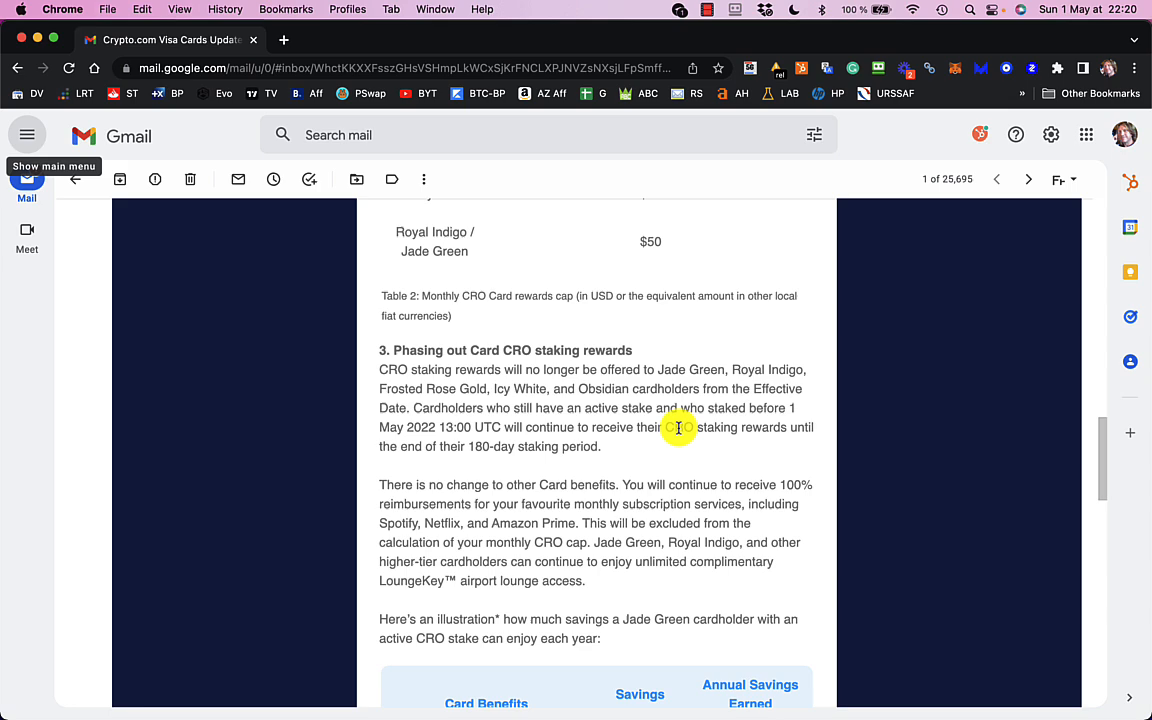
scroll("down", 3)
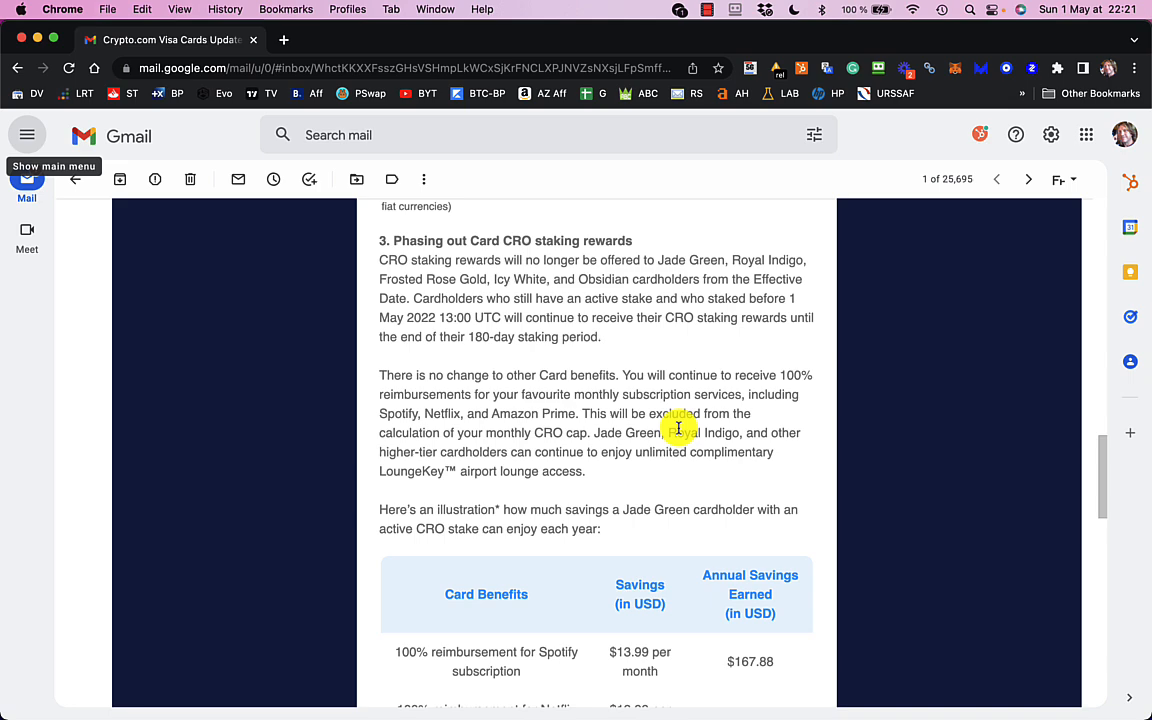
scroll("down", 3)
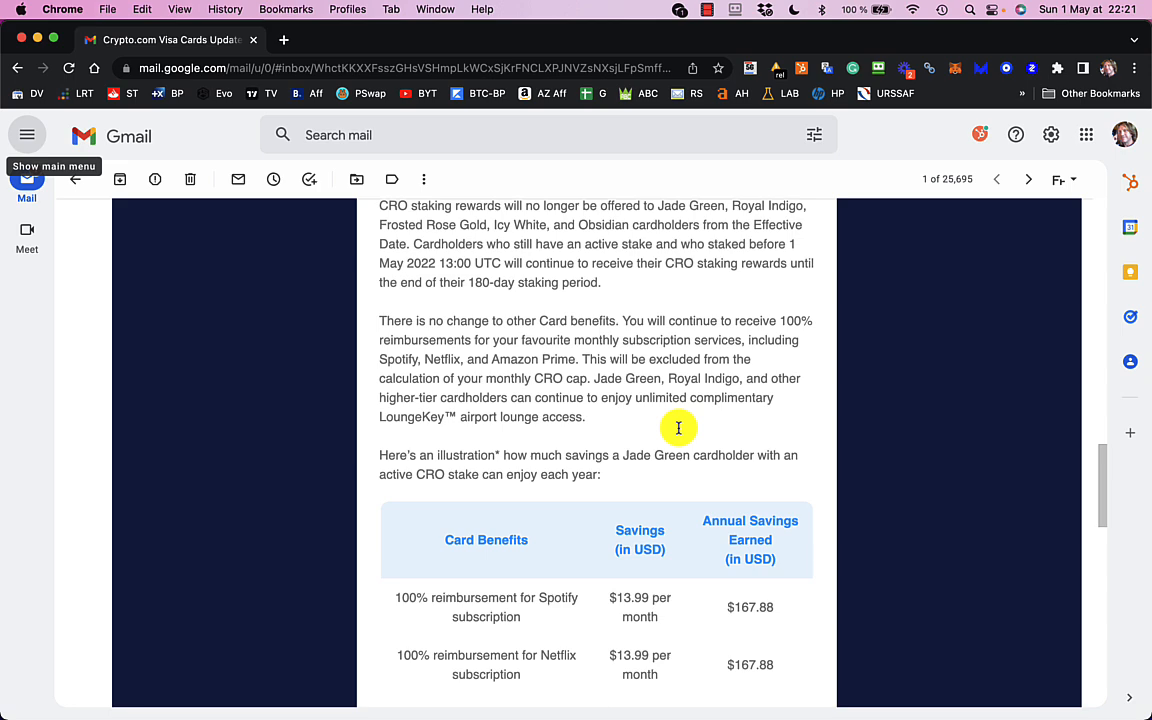
scroll("down", 3)
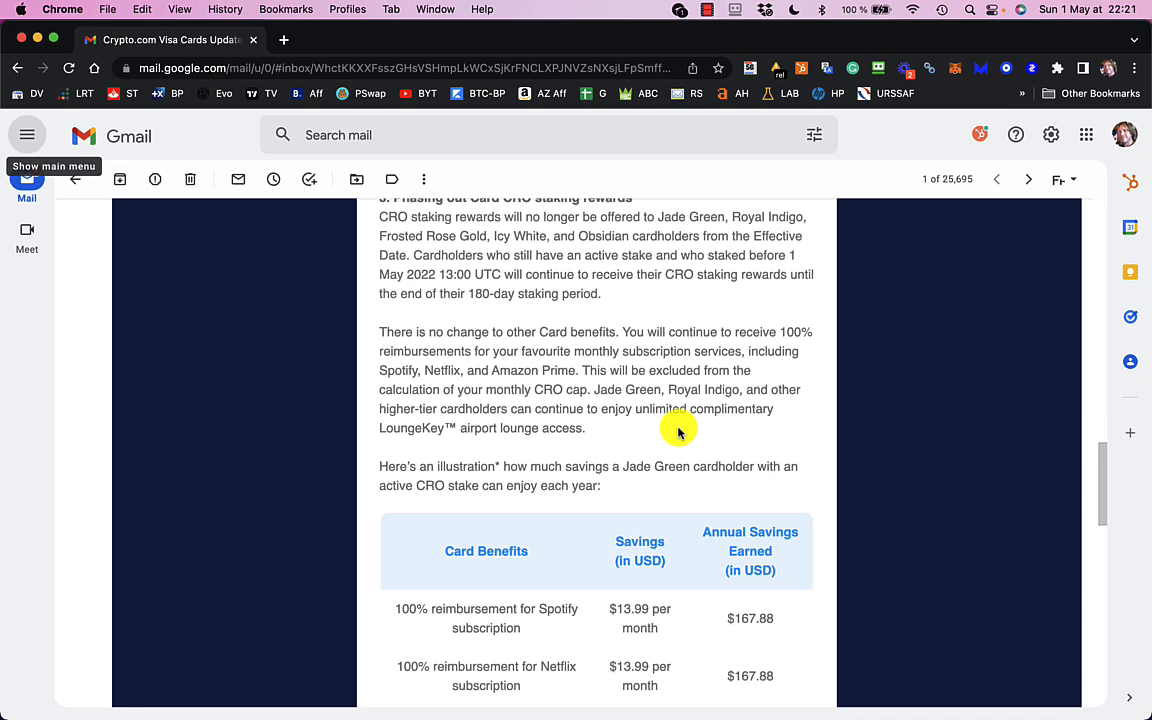
scroll("down", 3)
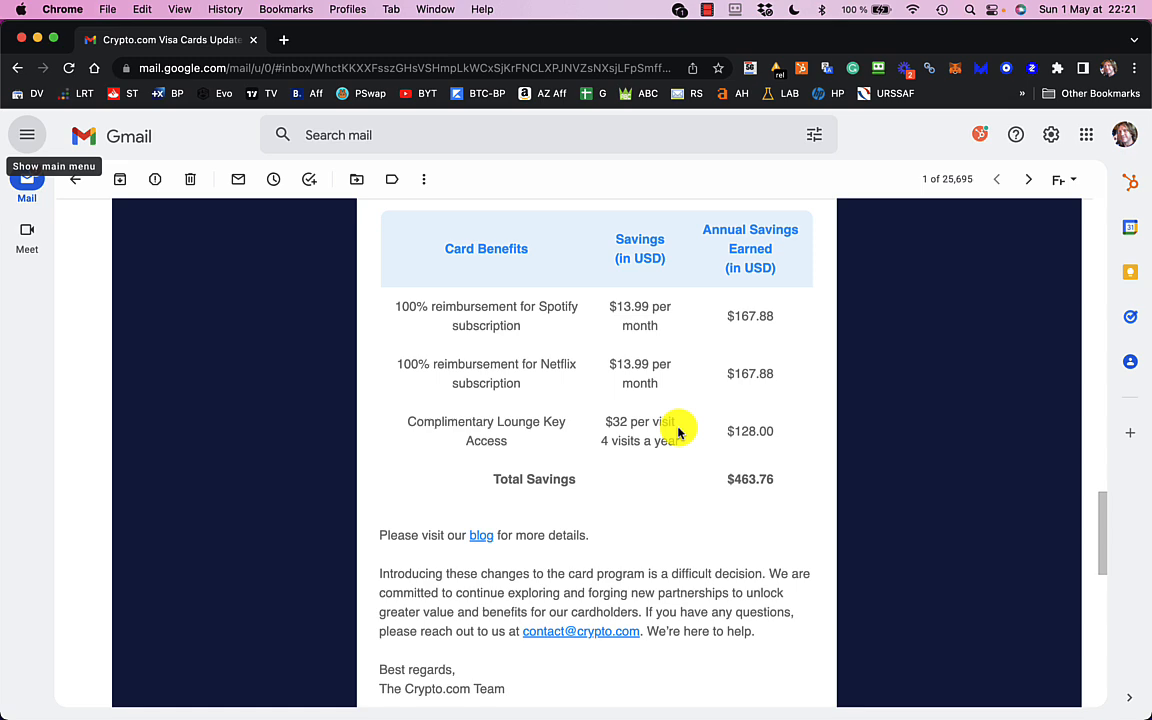
scroll("down", 3)
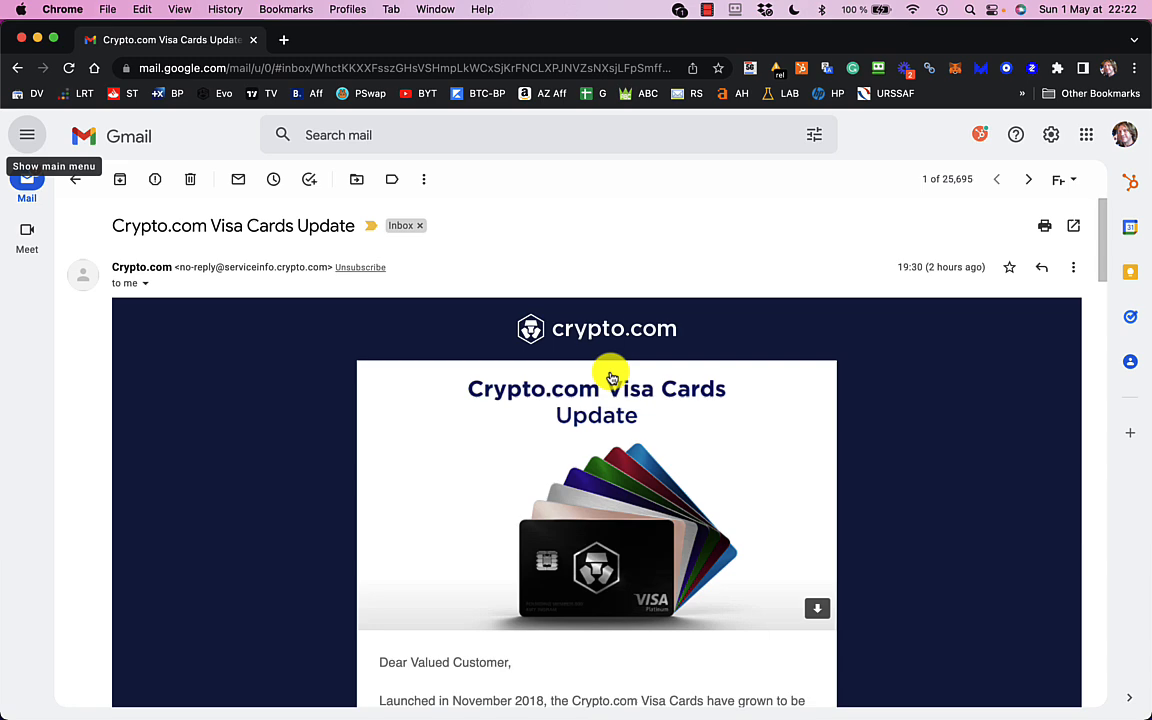
scroll("down", 3)
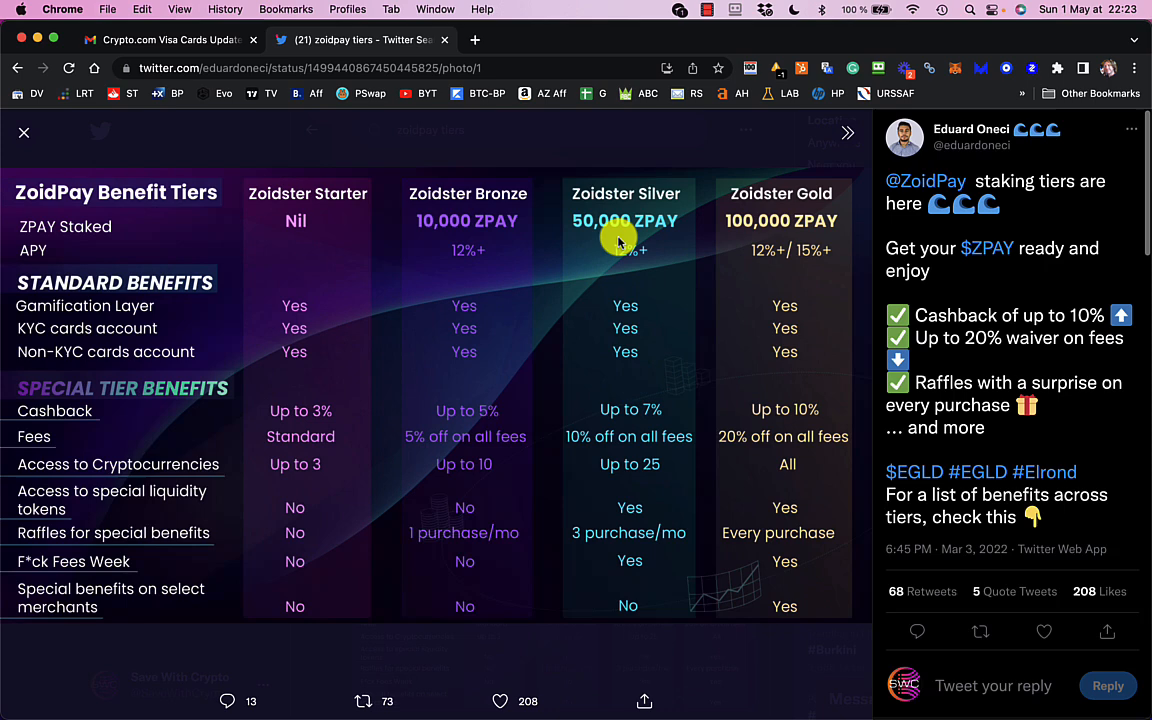
mouse_move(708, 272)
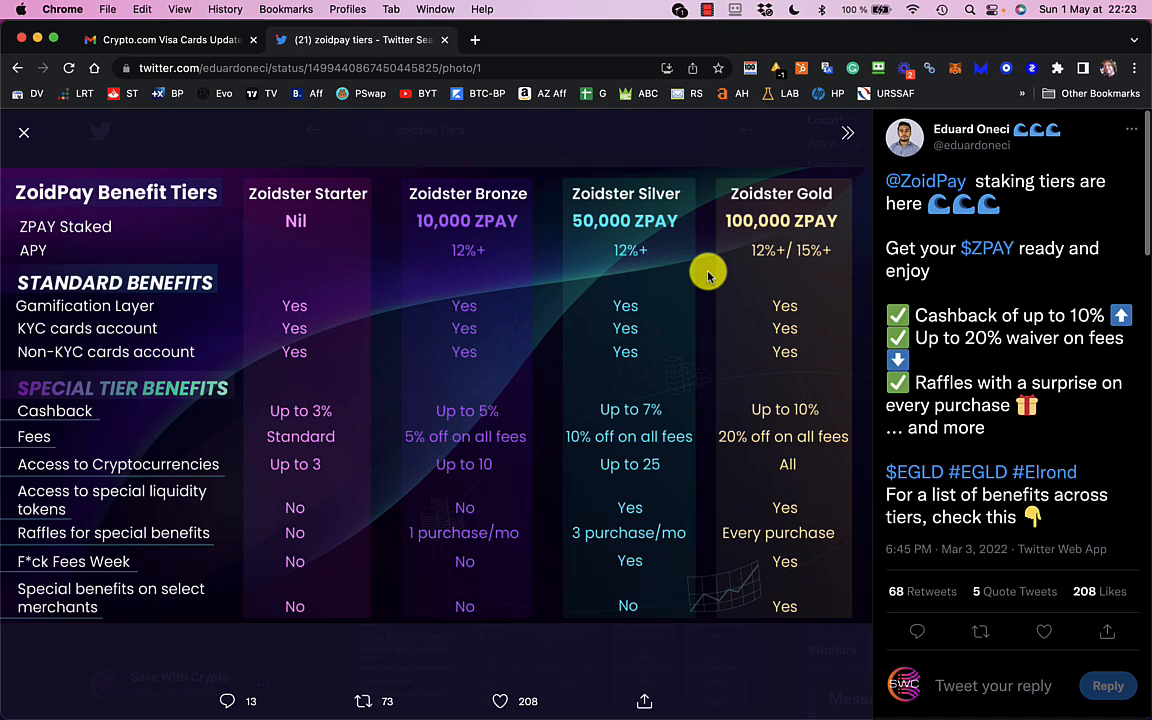
mouse_move(632, 248)
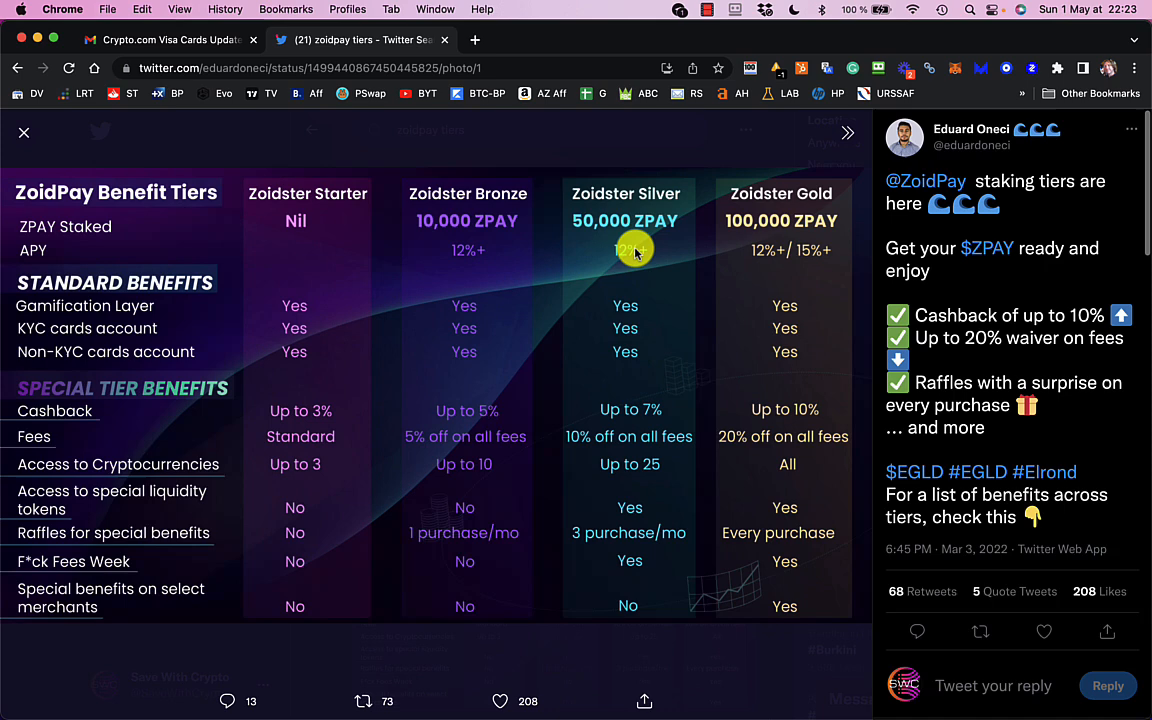
mouse_move(650, 420)
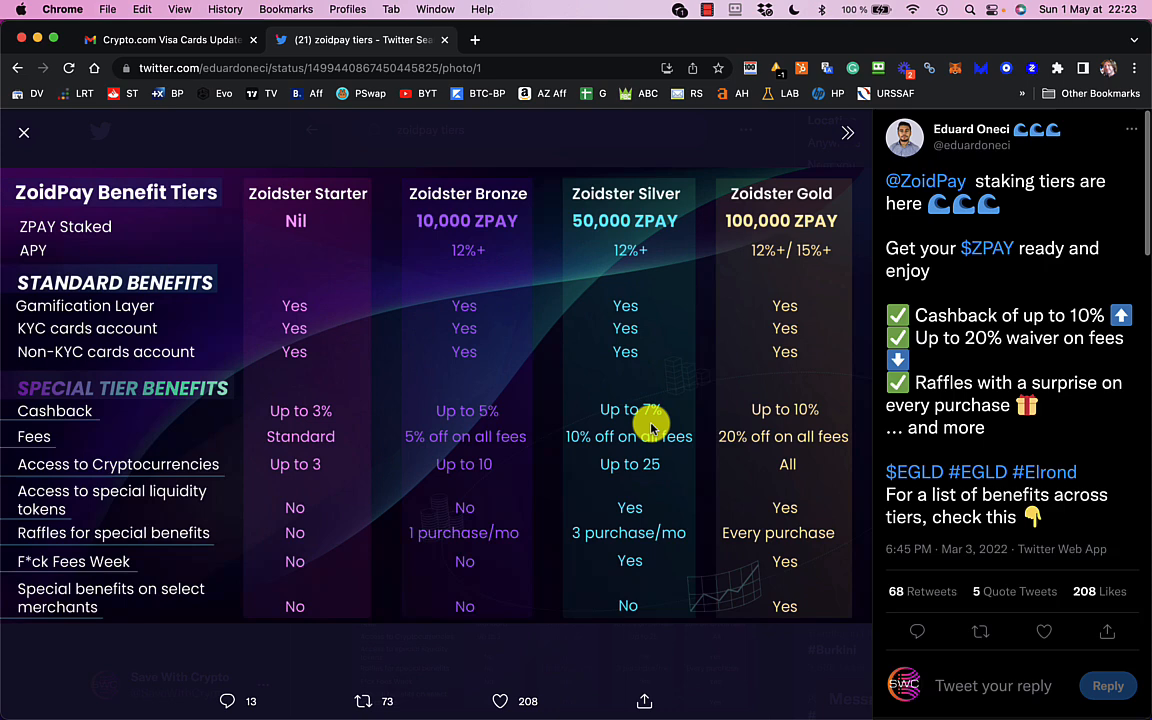
mouse_move(620, 398)
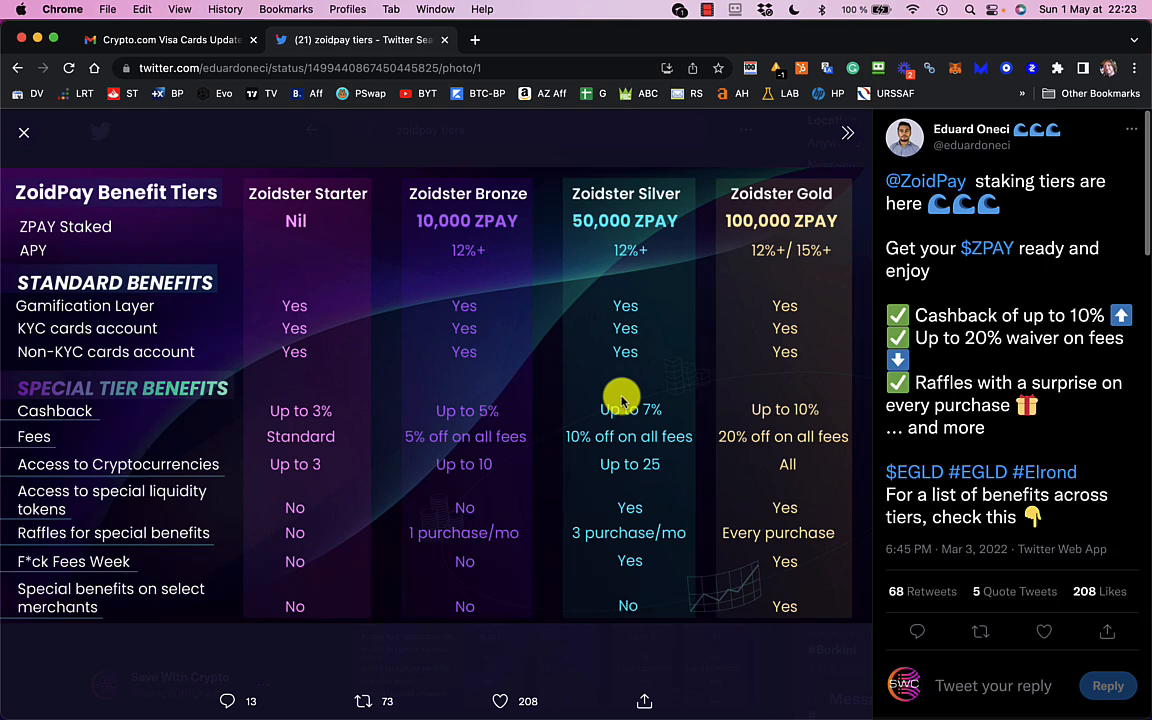
mouse_move(702, 300)
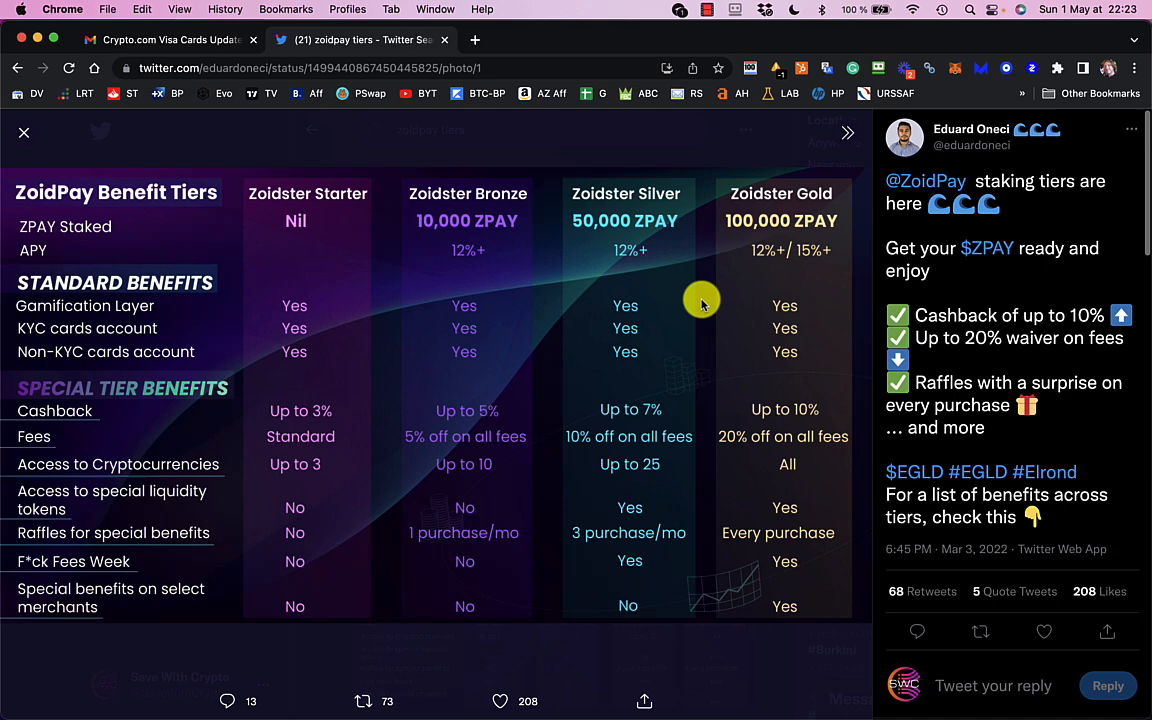
mouse_move(626, 414)
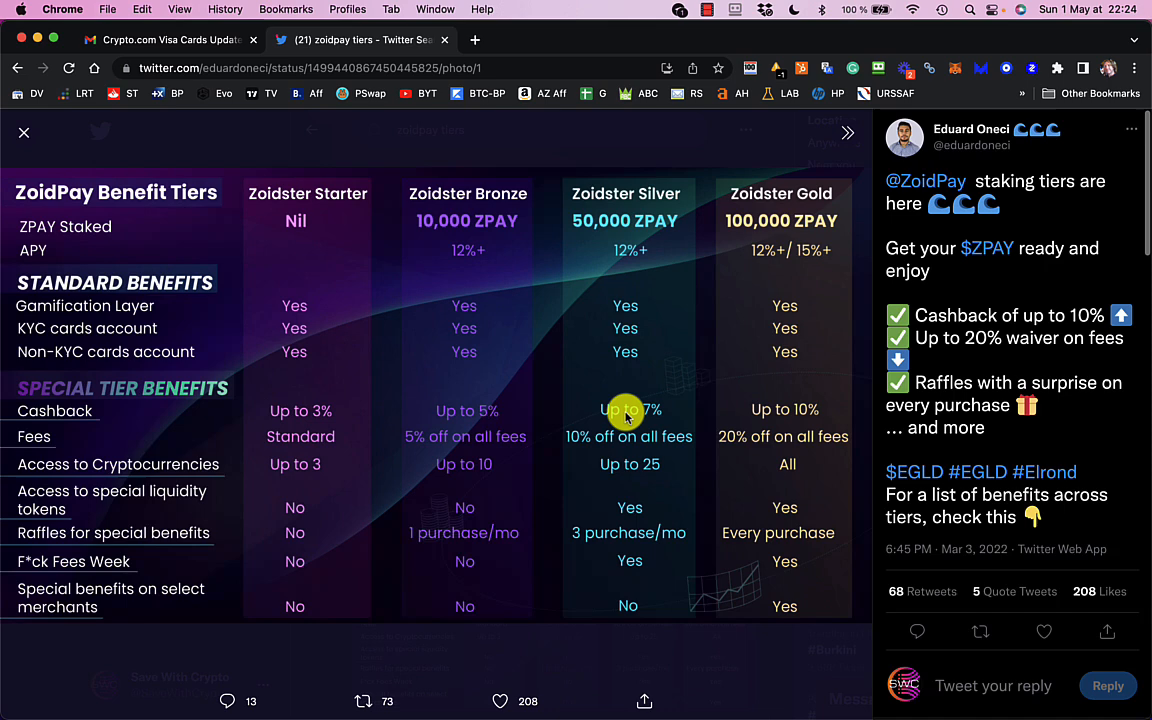
mouse_move(748, 390)
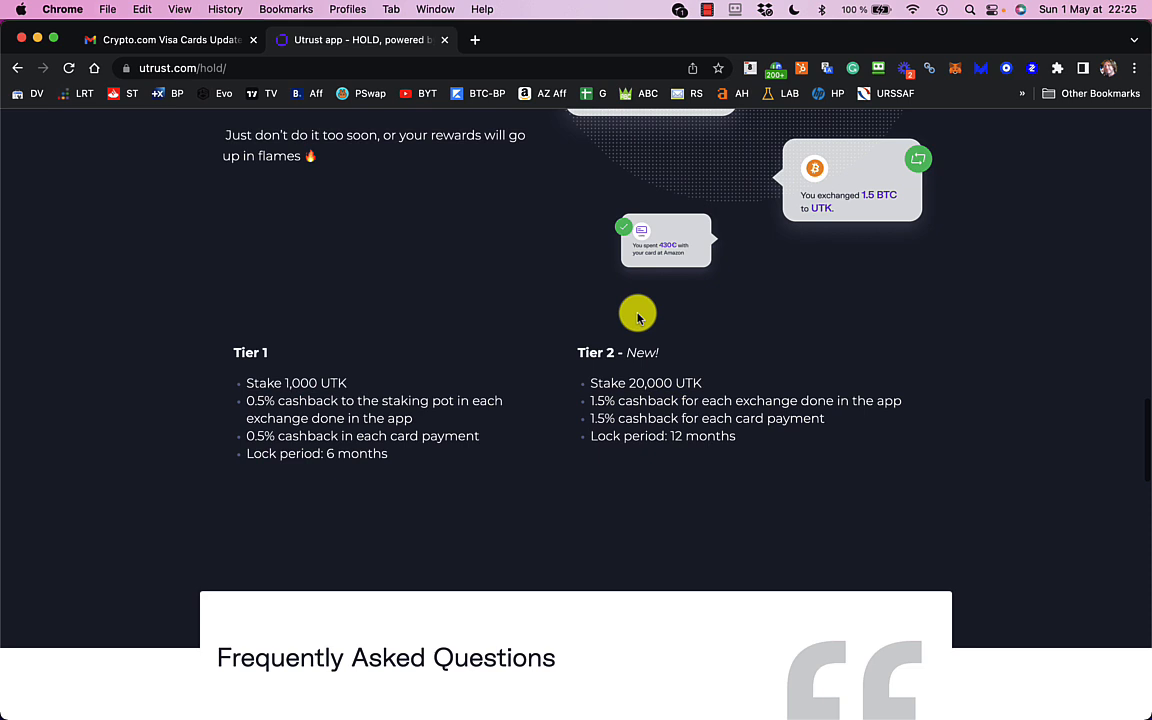
scroll("down", 3)
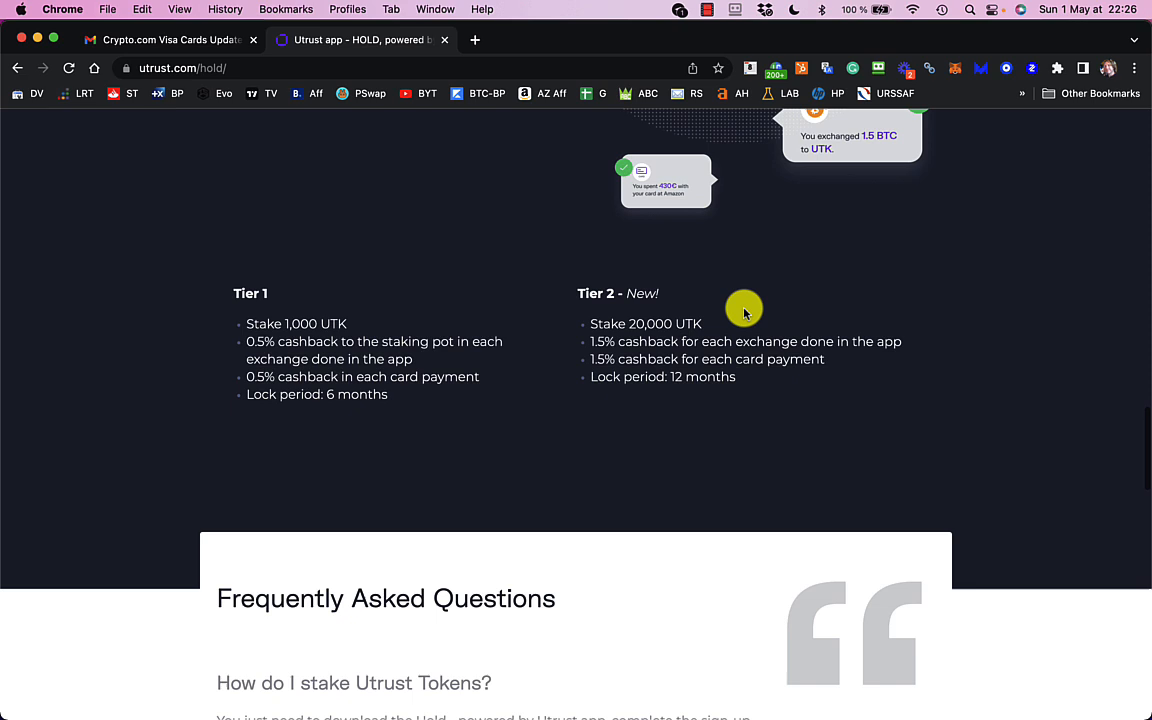
mouse_move(670, 360)
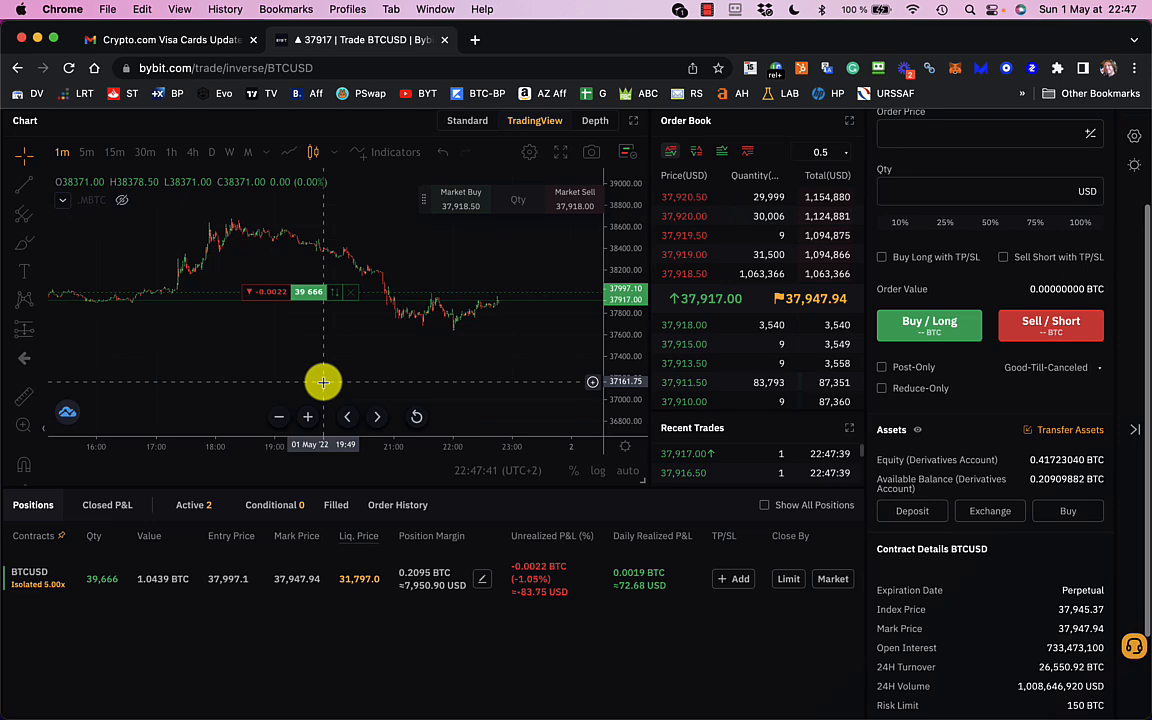
mouse_move(636, 644)
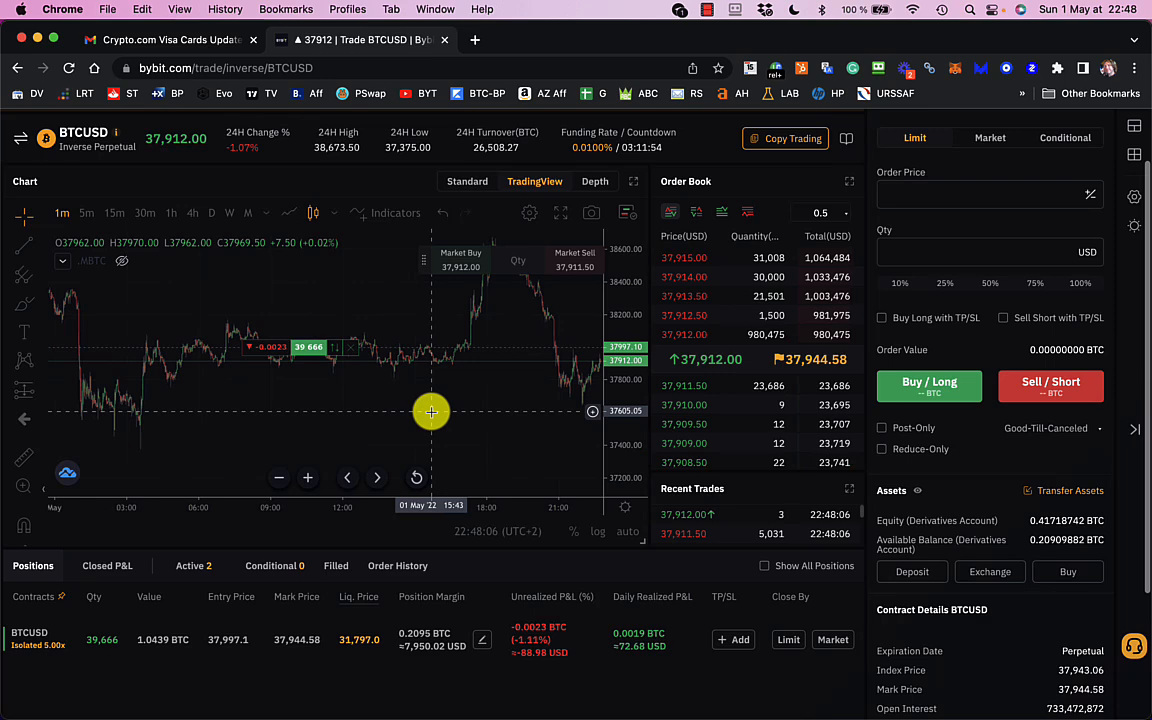
scroll("down", 3)
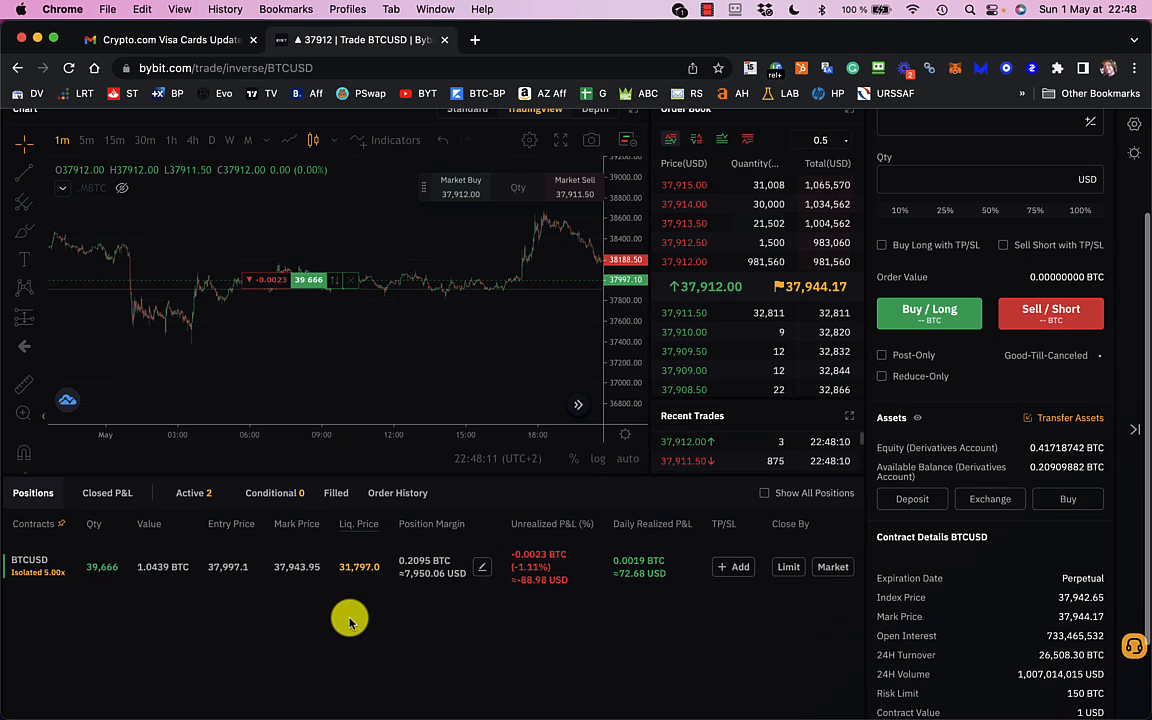